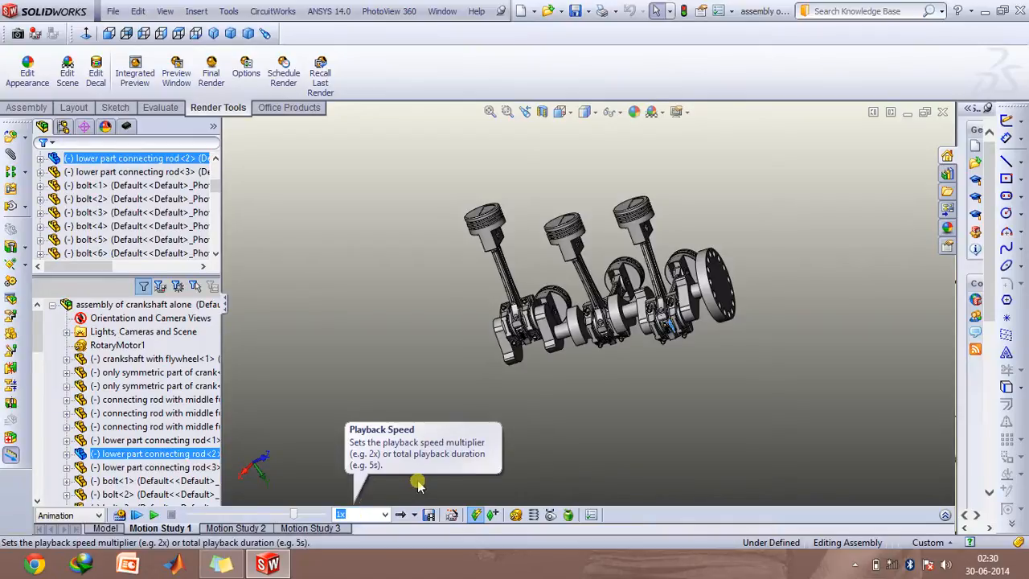
Step: Play the crankshaft assembly animation in the Motion Study timeline
left_click(310, 527)
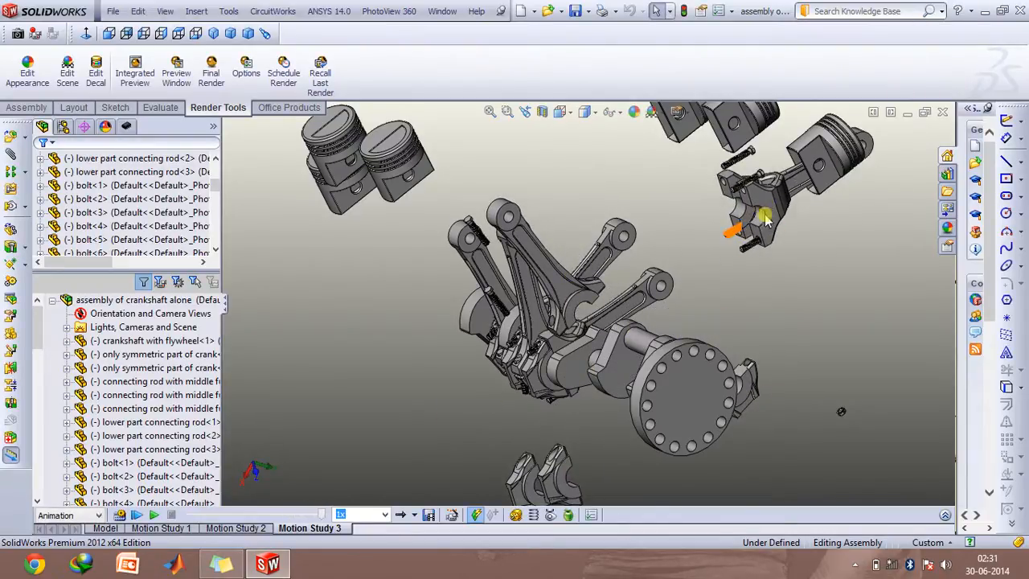
mouse_move(561, 281)
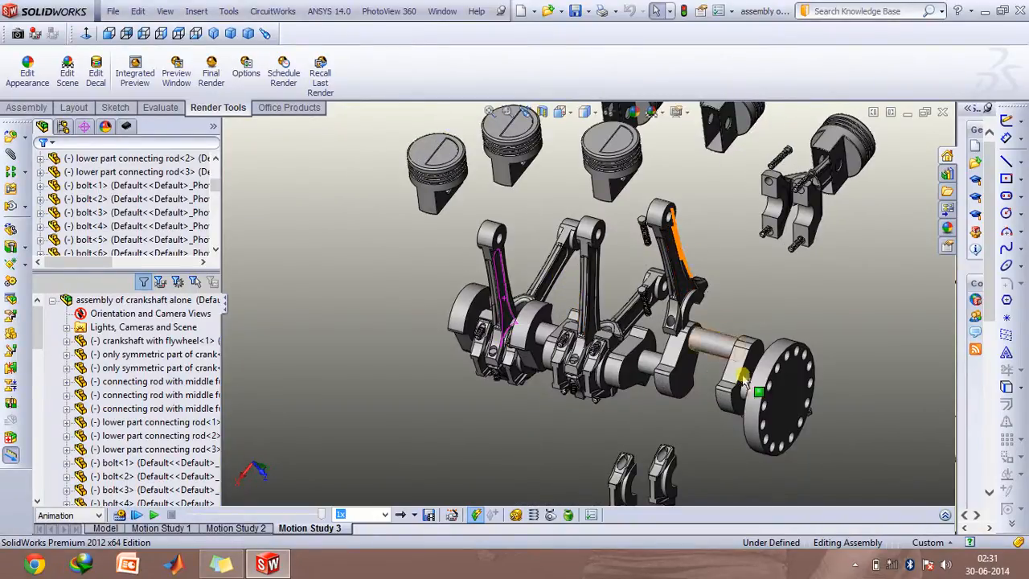
mouse_move(715, 347)
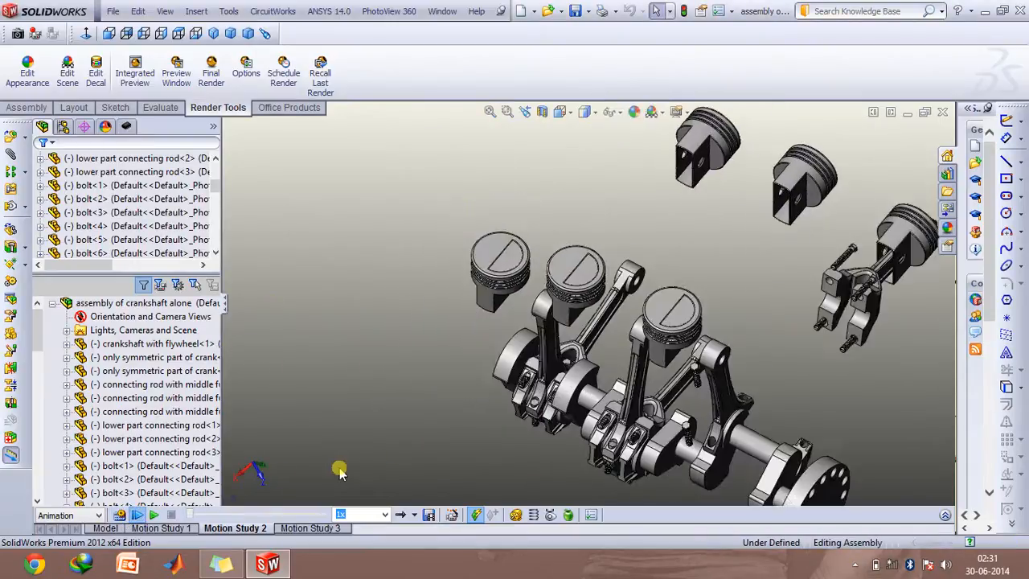
Step: Return to the Model tab showing the pistons mounted on the crankshaft
left_click(137, 515)
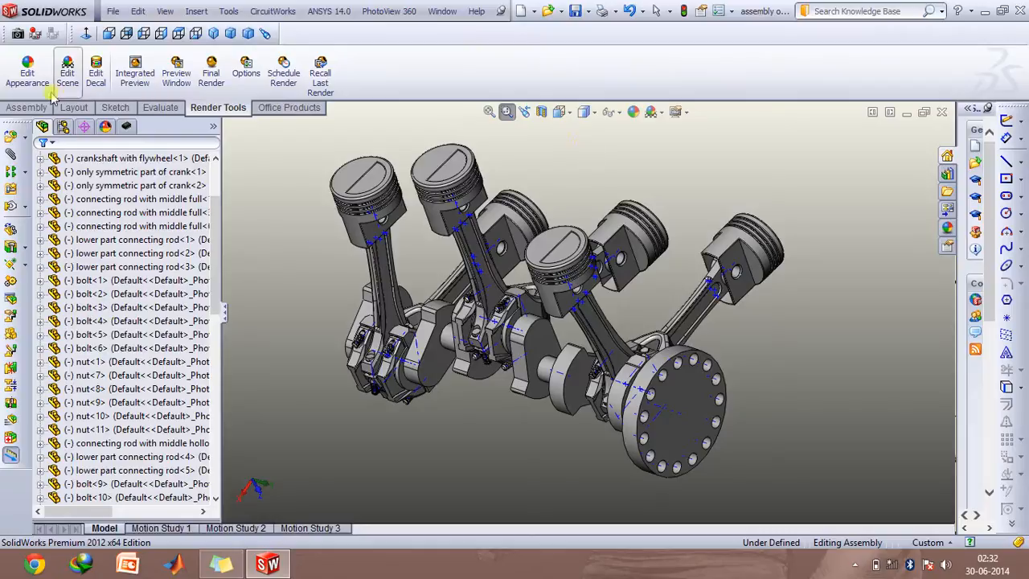
Step: Begin a new Mate with the crankshaft with flywheel selected in the FeatureManager tree
left_click(26, 106)
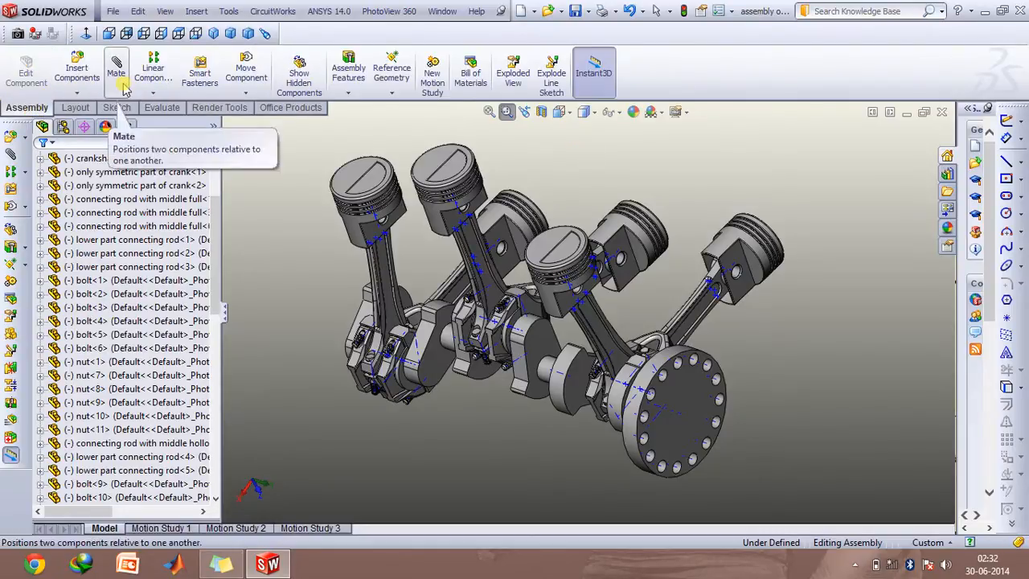
left_click(116, 70)
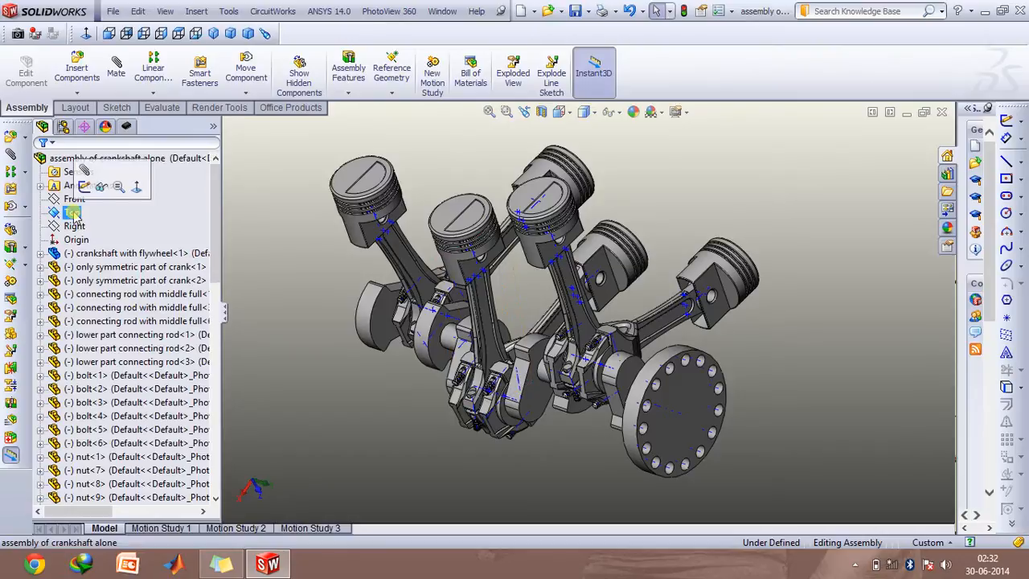
left_click(71, 212)
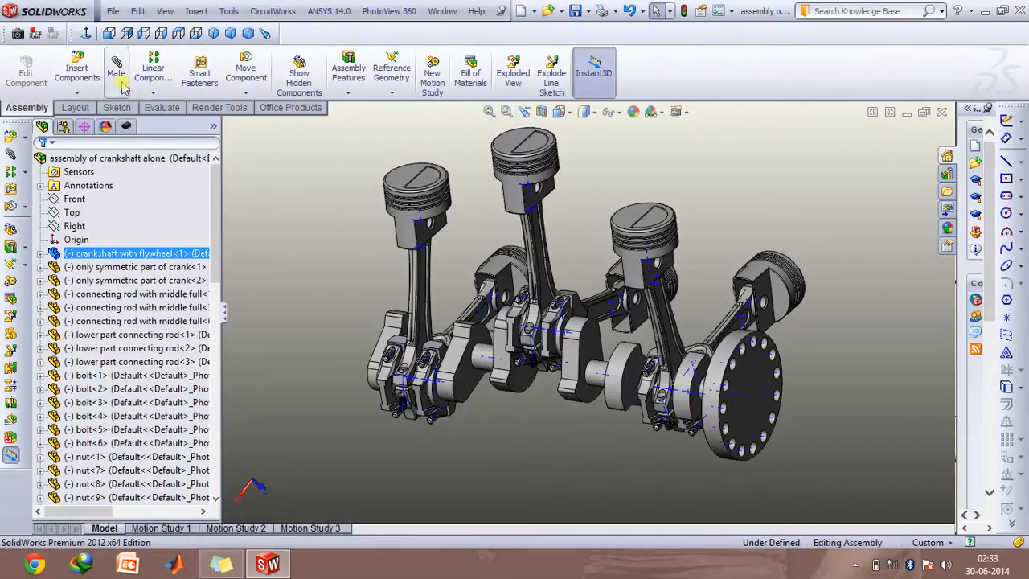
left_click(116, 73)
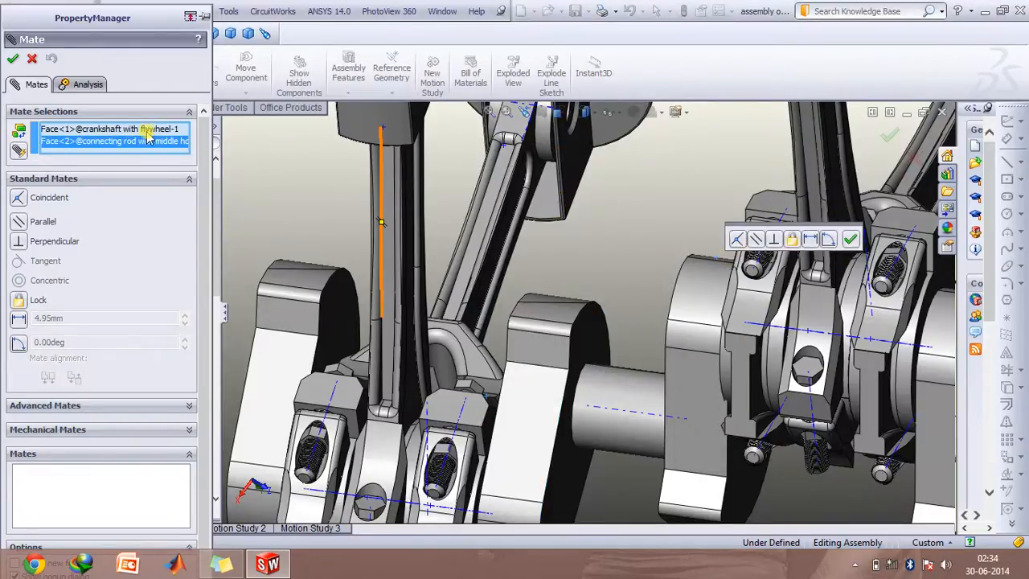
Step: Apply the crankshaft-to-connecting-rod mate and close the Mate PropertyManager
left_click(851, 238)
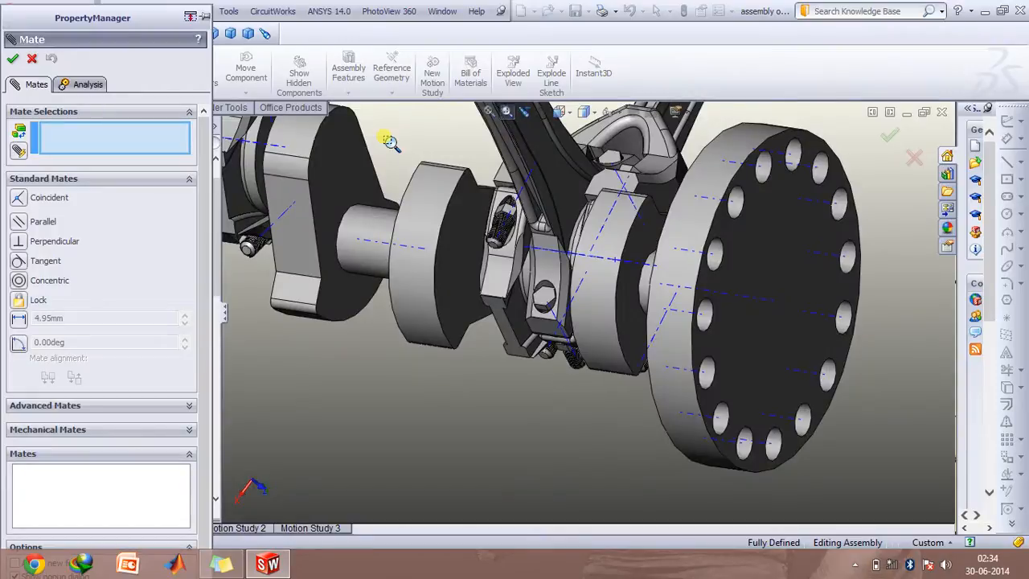
mouse_move(56, 61)
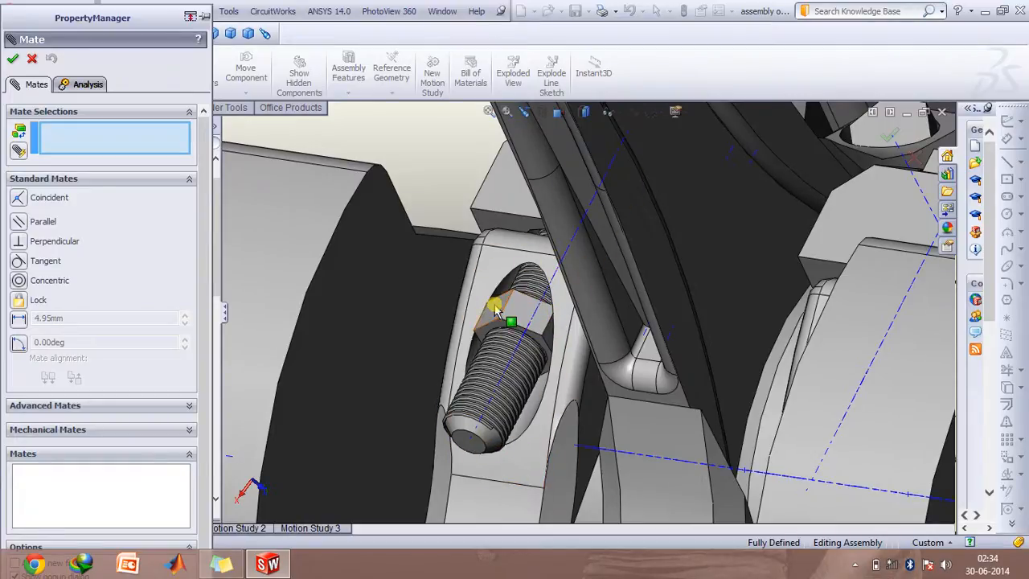
mouse_move(495, 308)
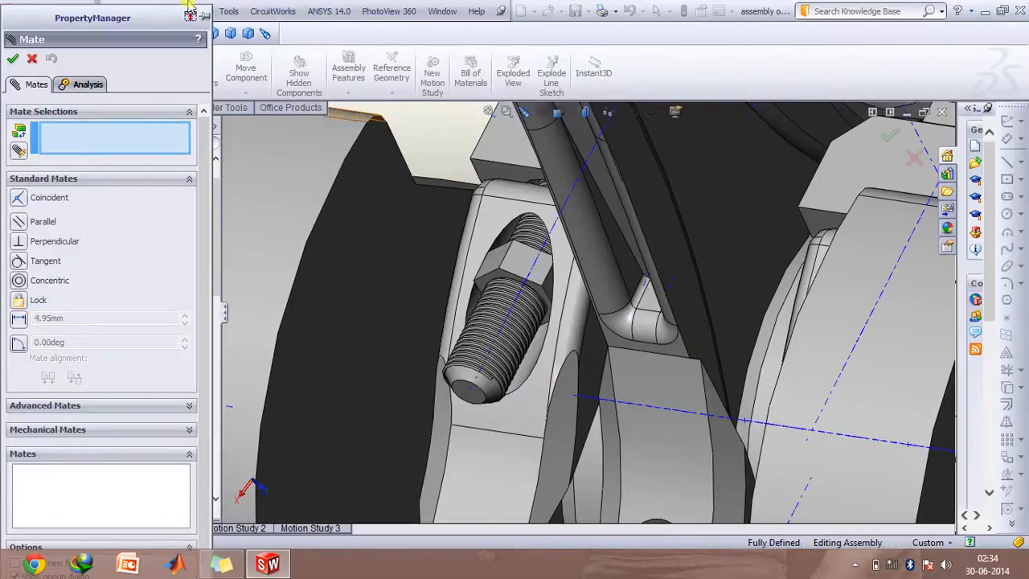
left_click(13, 58)
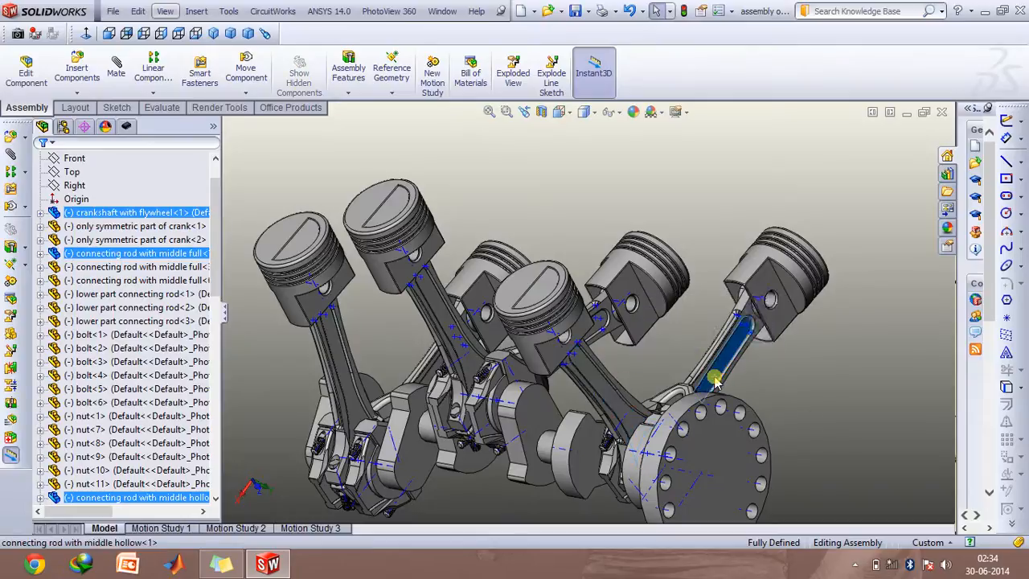
scroll("down", 3)
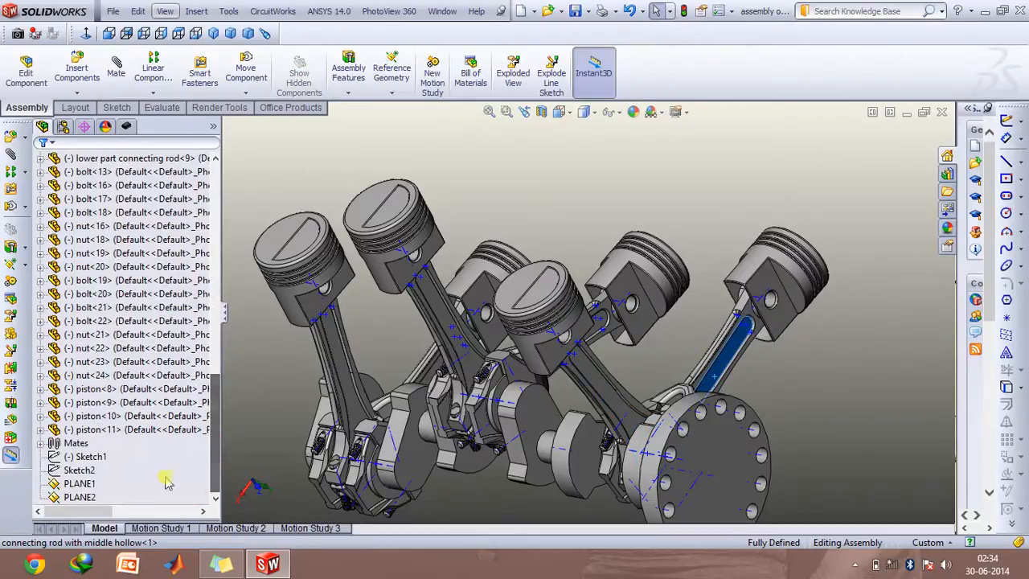
left_click(80, 497)
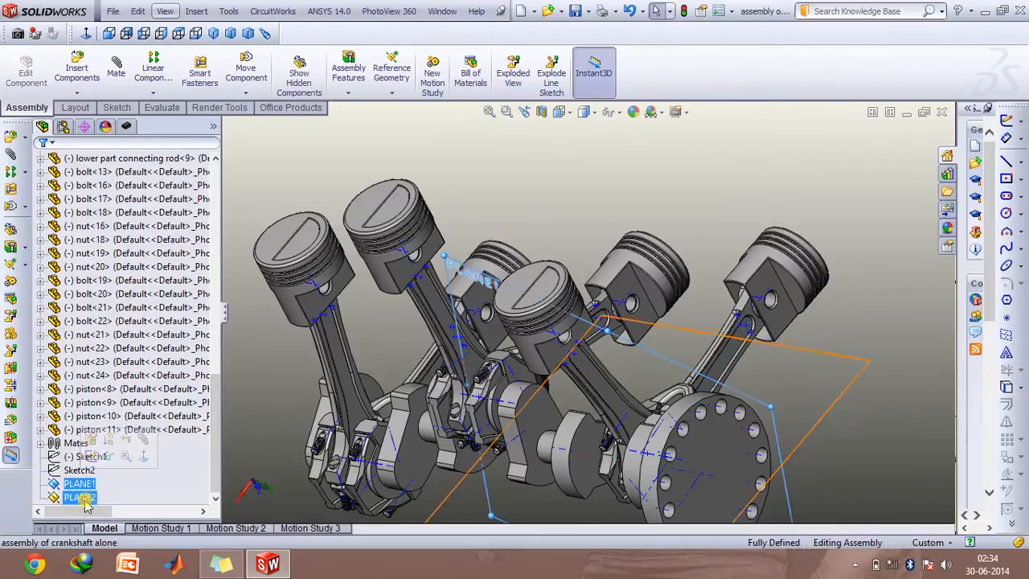
left_click(79, 496)
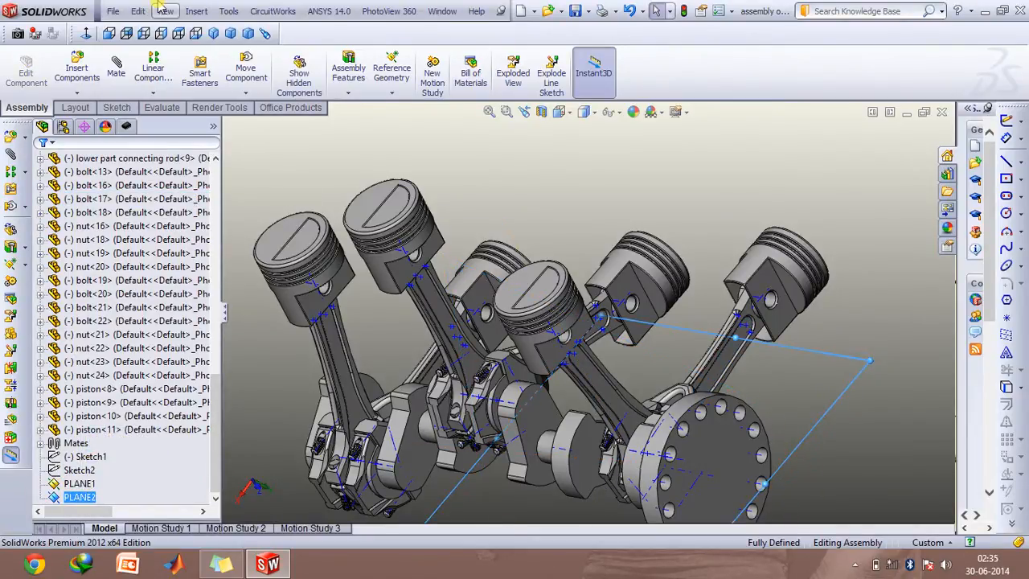
left_click(196, 9)
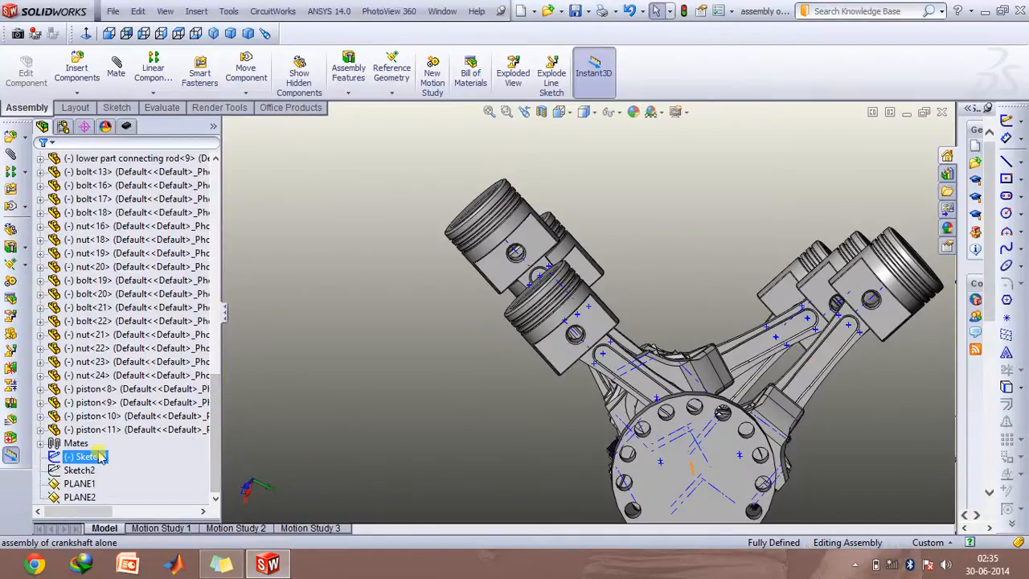
left_click(78, 469)
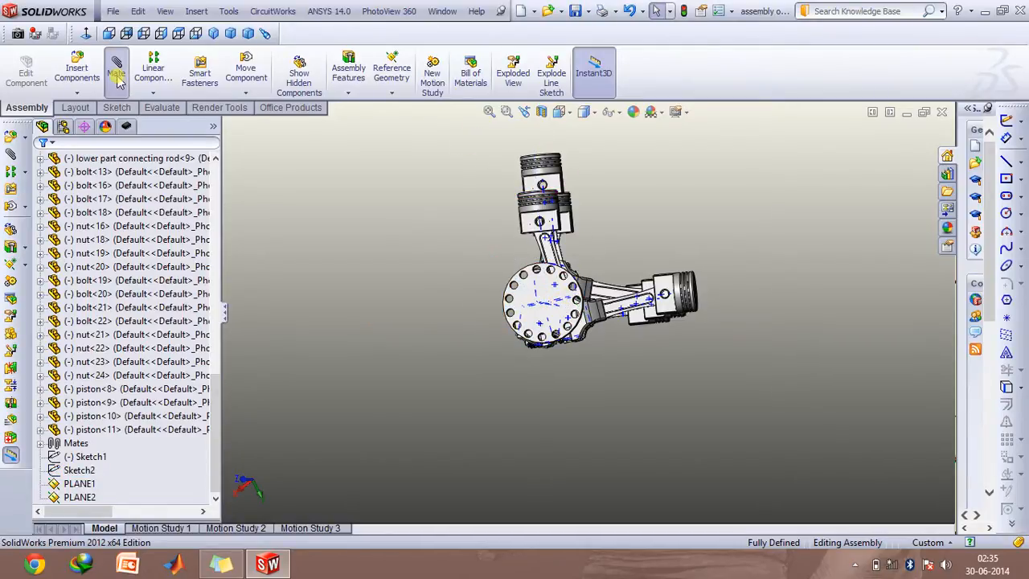
Step: Start another Mate and scroll through its options without adding a new mate
left_click(115, 72)
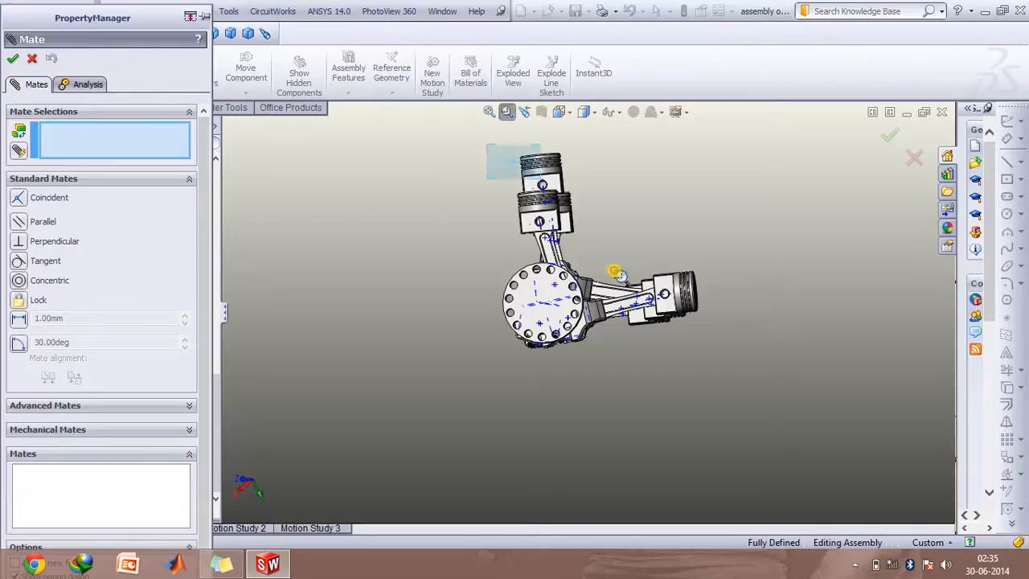
scroll("down", 3)
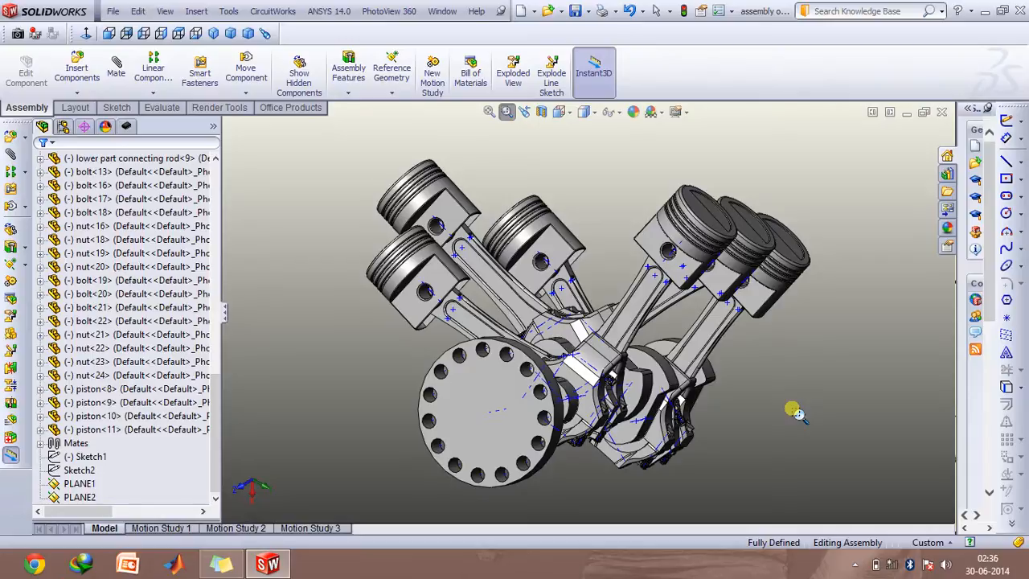
mouse_move(643, 283)
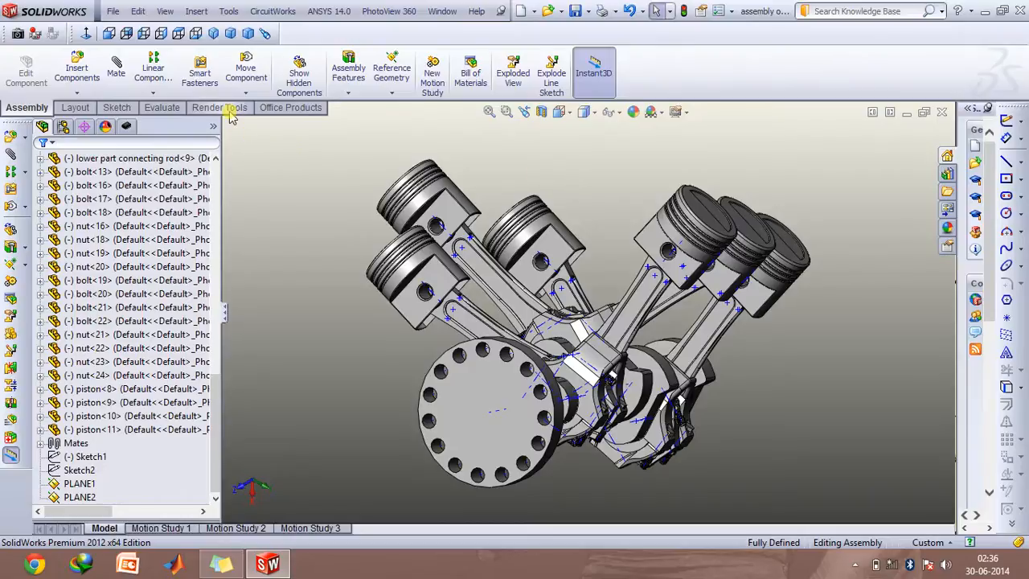
Step: Accept a dark gradient scene background via Edit Scene on the Render Tools
left_click(218, 106)
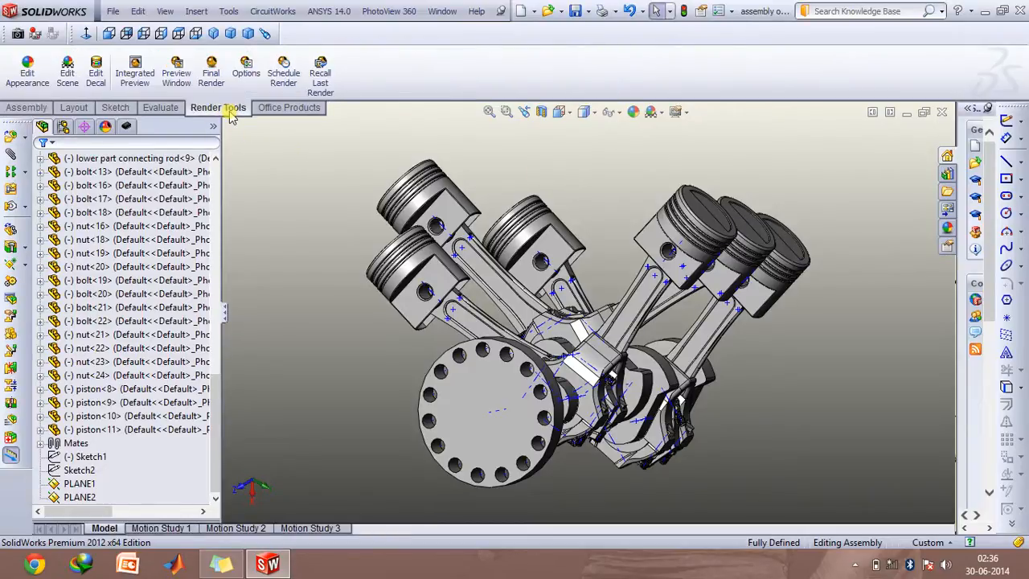
left_click(67, 77)
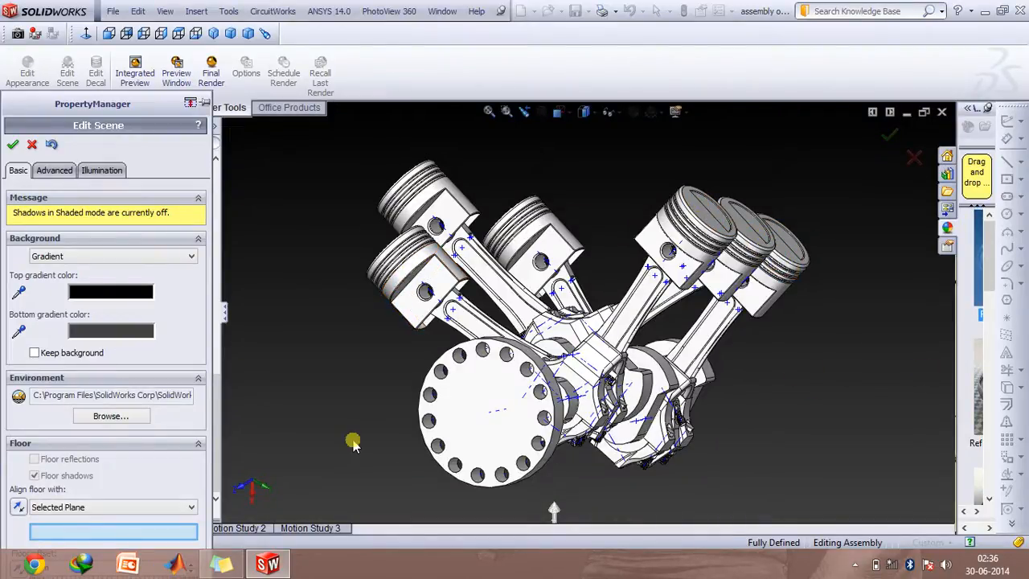
left_click(110, 415)
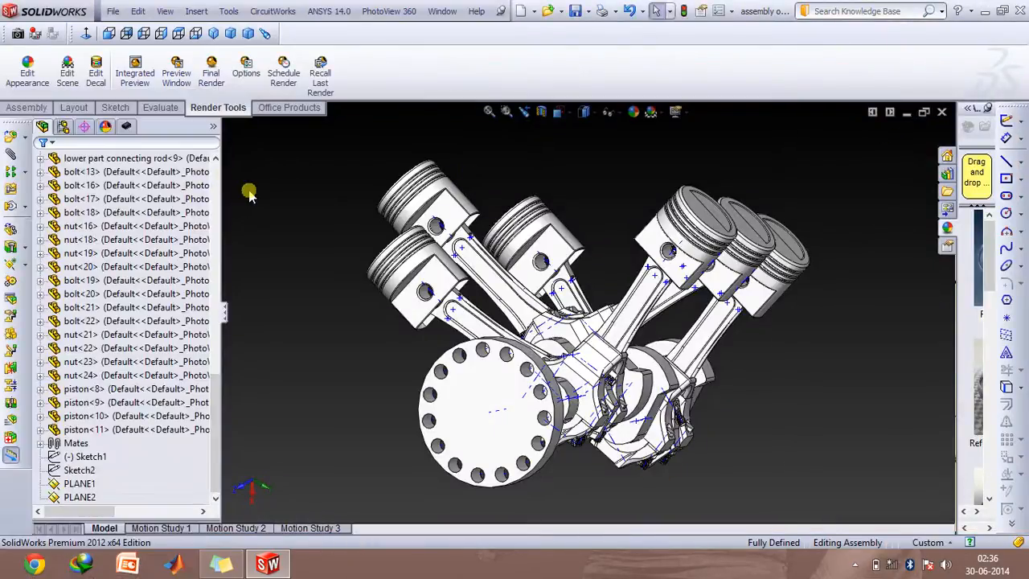
mouse_move(337, 222)
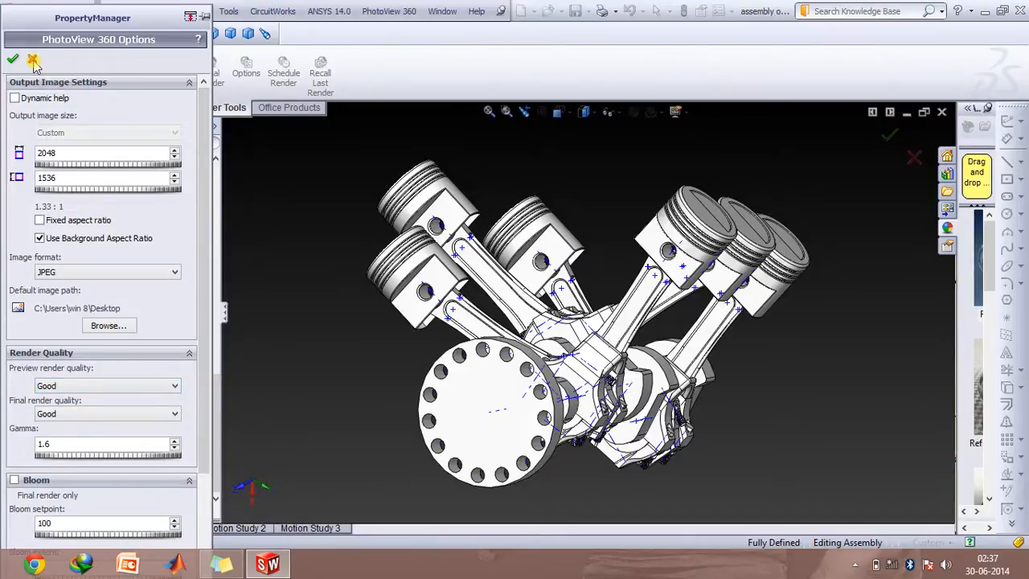
Step: Accept PhotoView 360 output size 2048x1536 at Good quality
left_click(34, 60)
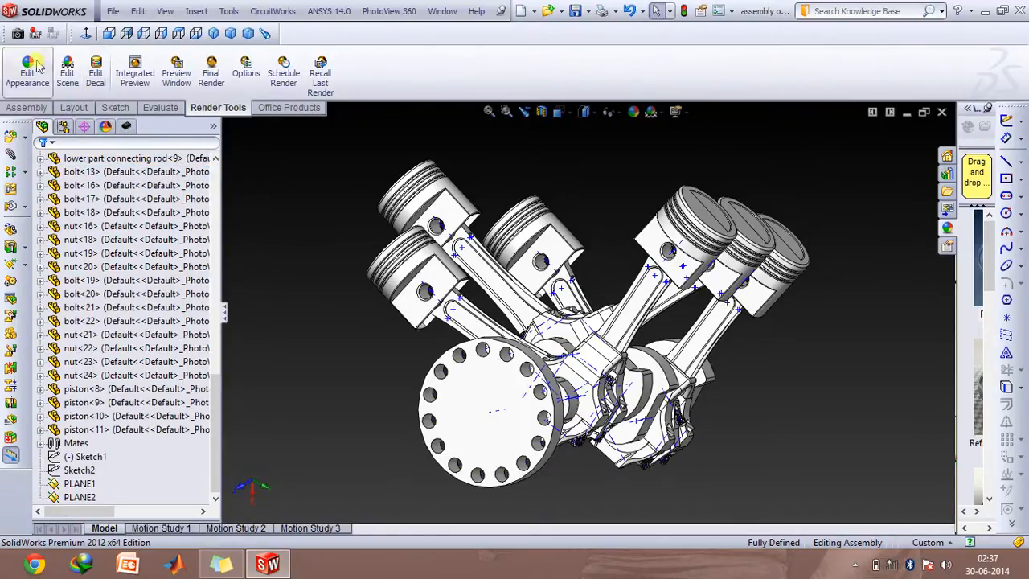
Step: Start Edit Appearance and browse on disk for an appearance file under Advanced
left_click(29, 71)
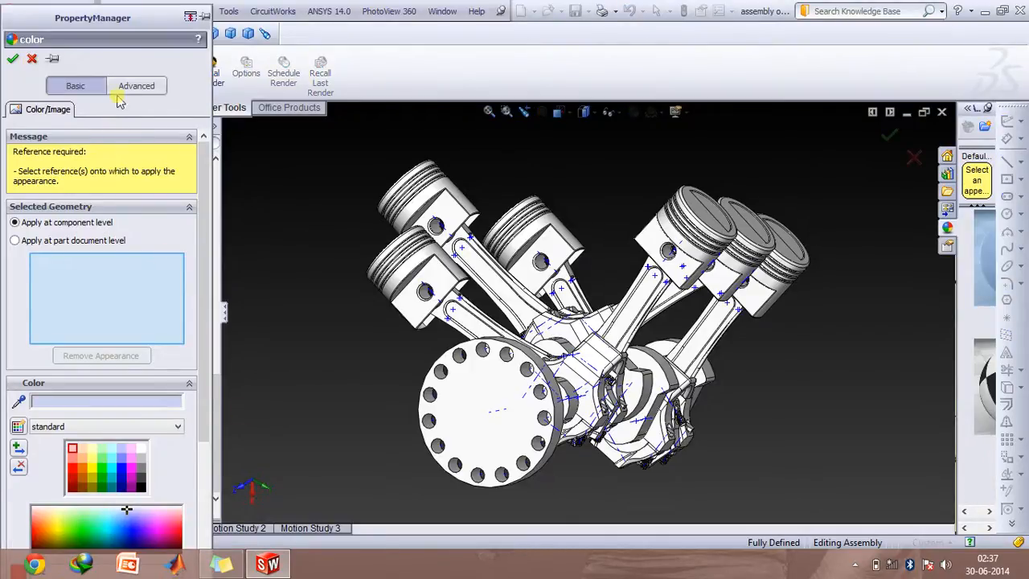
left_click(137, 87)
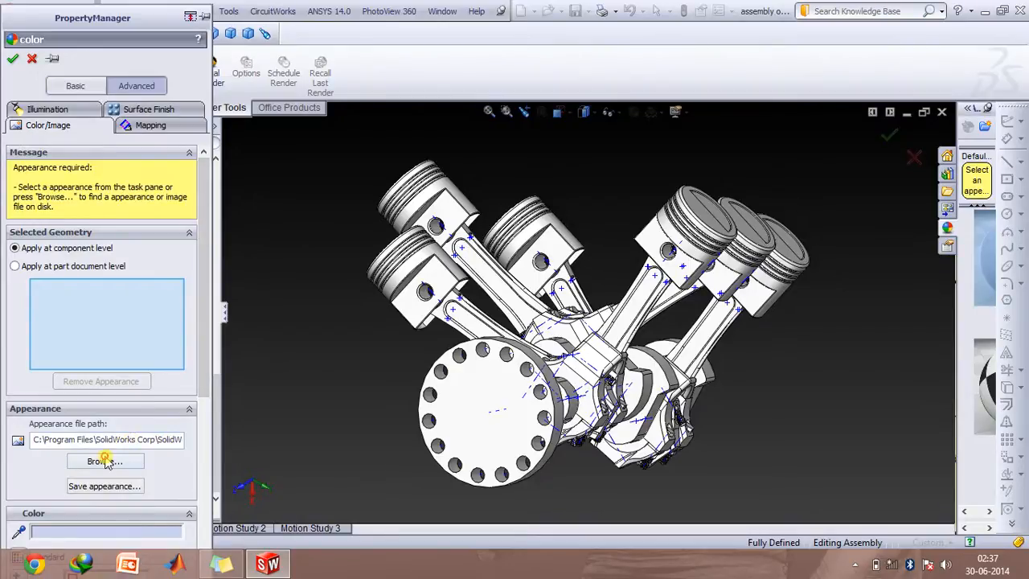
left_click(104, 459)
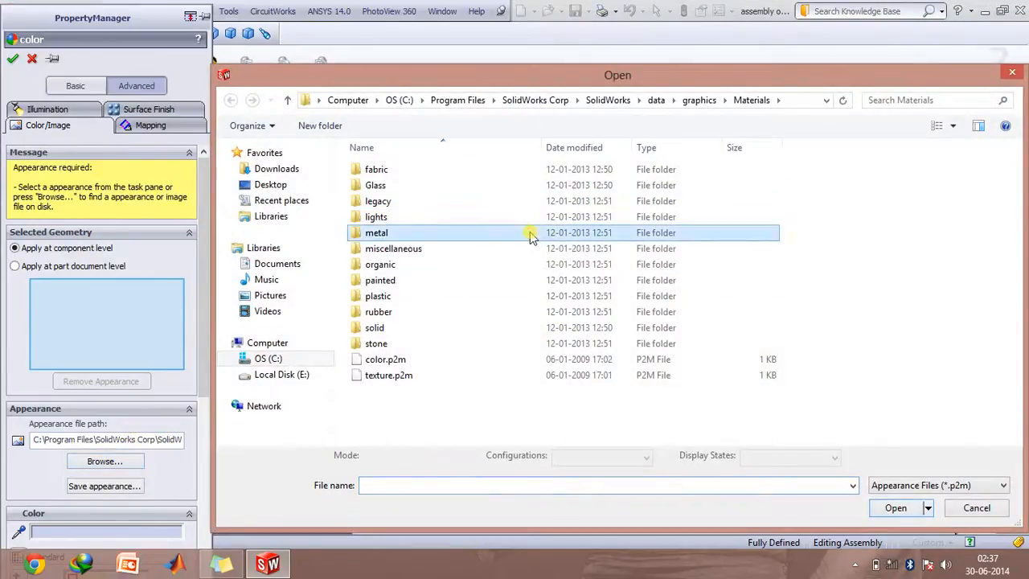
Step: Load polished aluminum.p2m from the metal aluminum materials folder
double_click(376, 231)
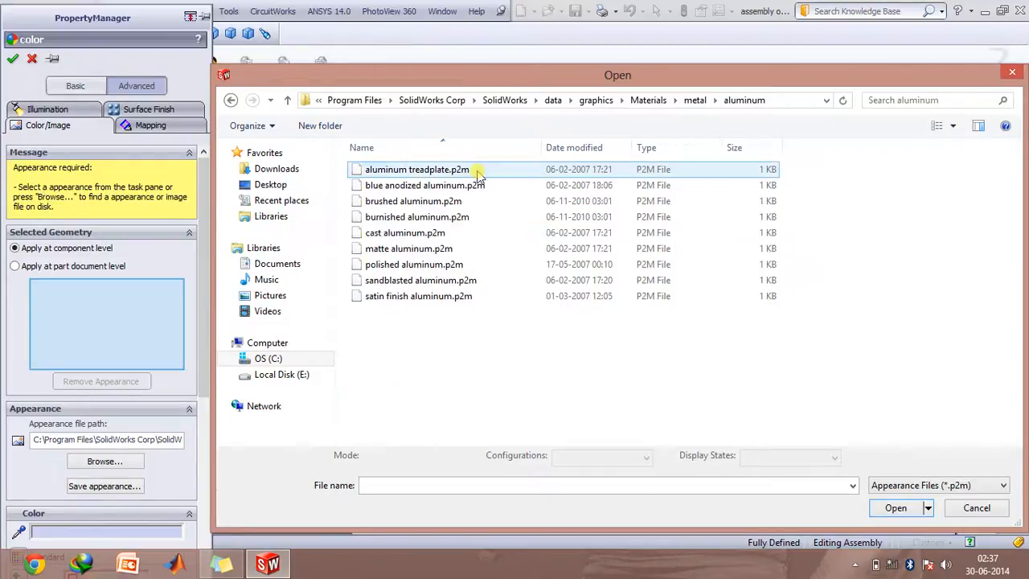
double_click(415, 263)
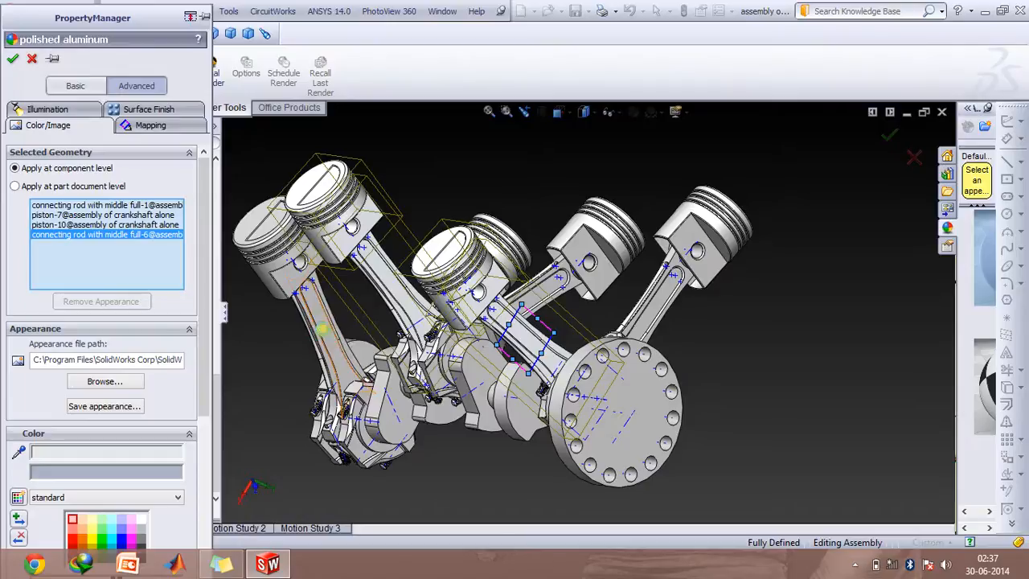
Step: Add the connecting rod and crank parts and apply polished aluminum to them
left_click(373, 463)
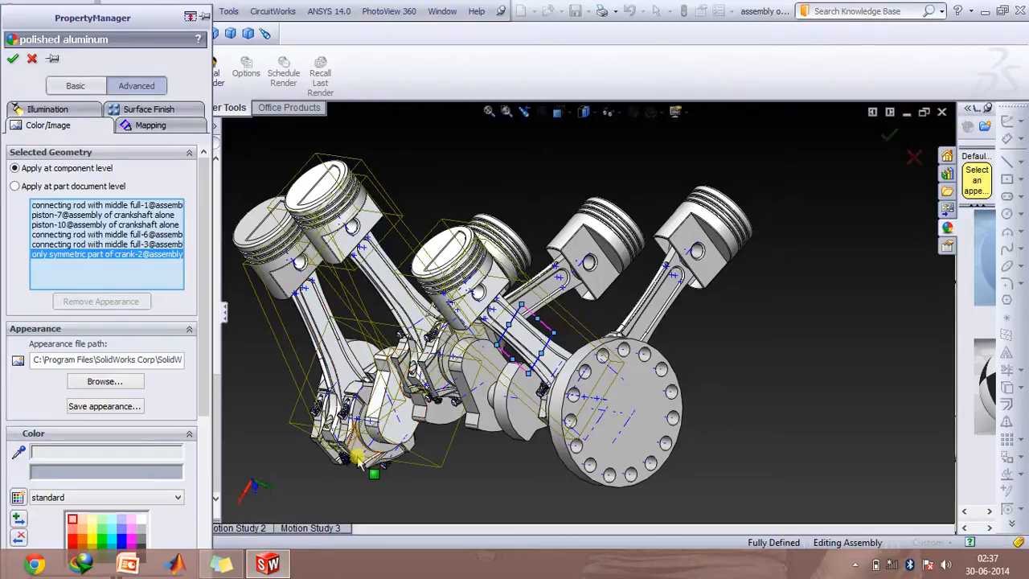
left_click(575, 418)
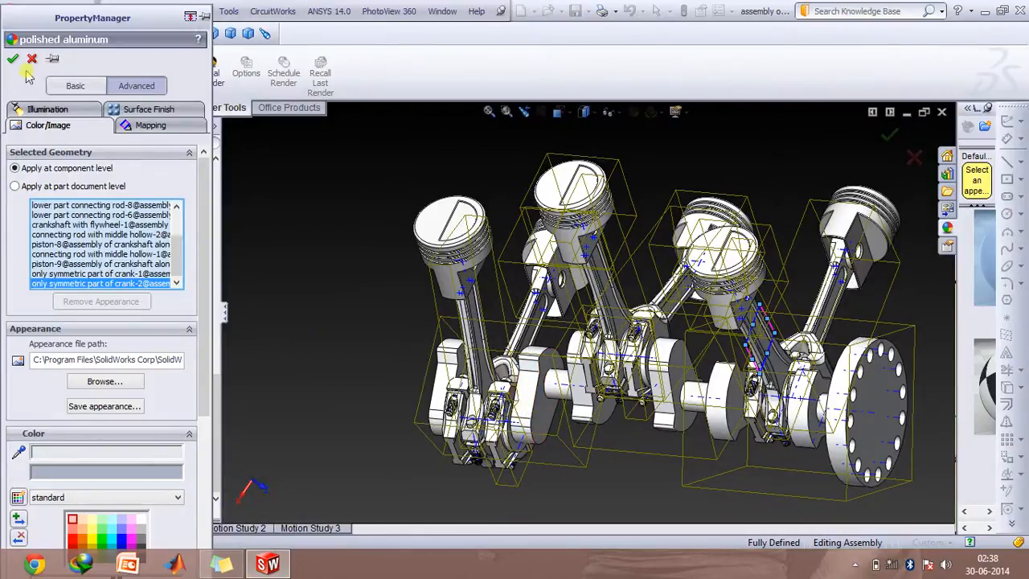
left_click(13, 58)
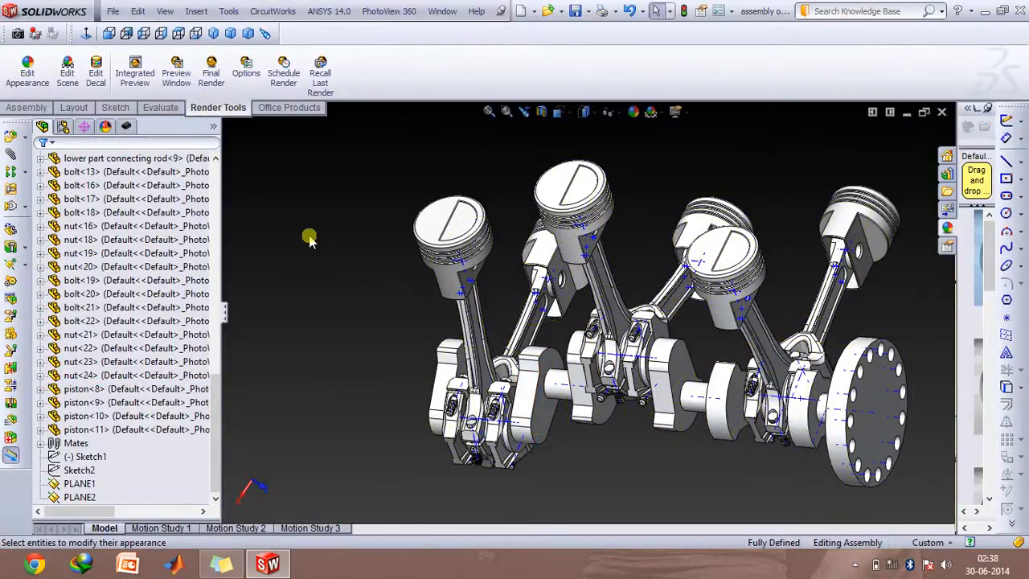
Step: Launch the PhotoView 360 Final Render, dismissing the perspective views message
left_click(211, 72)
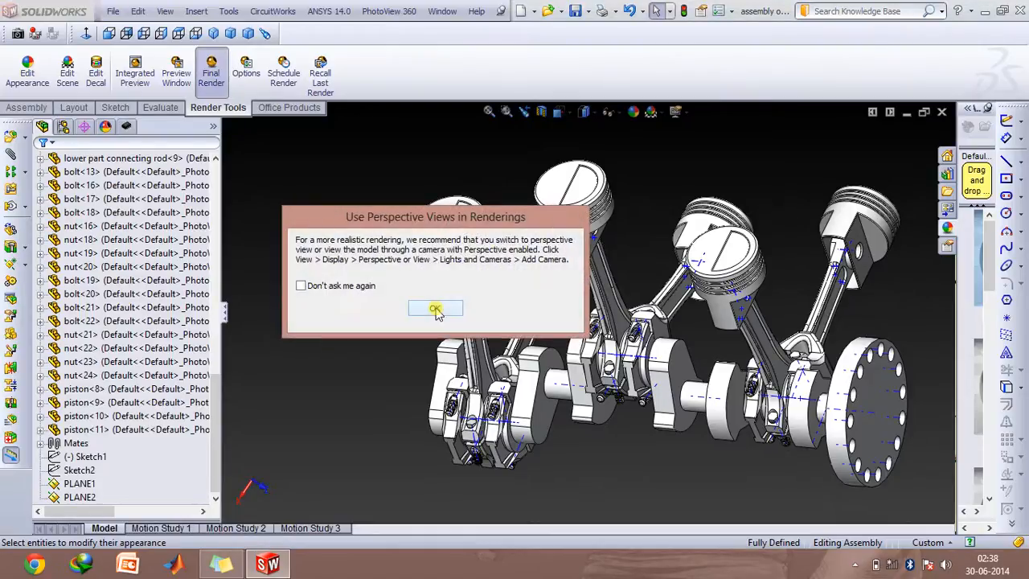
left_click(436, 309)
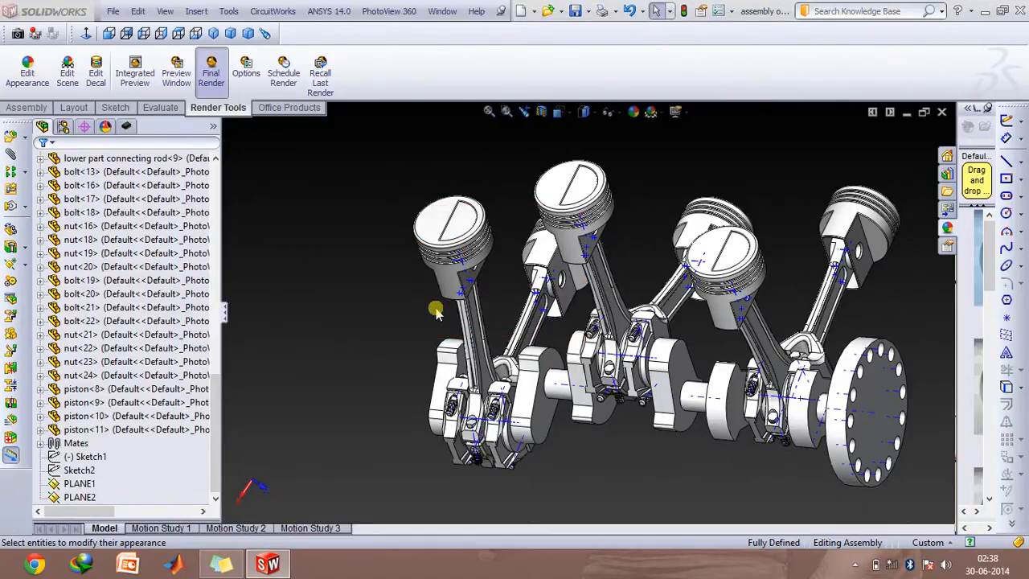
left_click(211, 71)
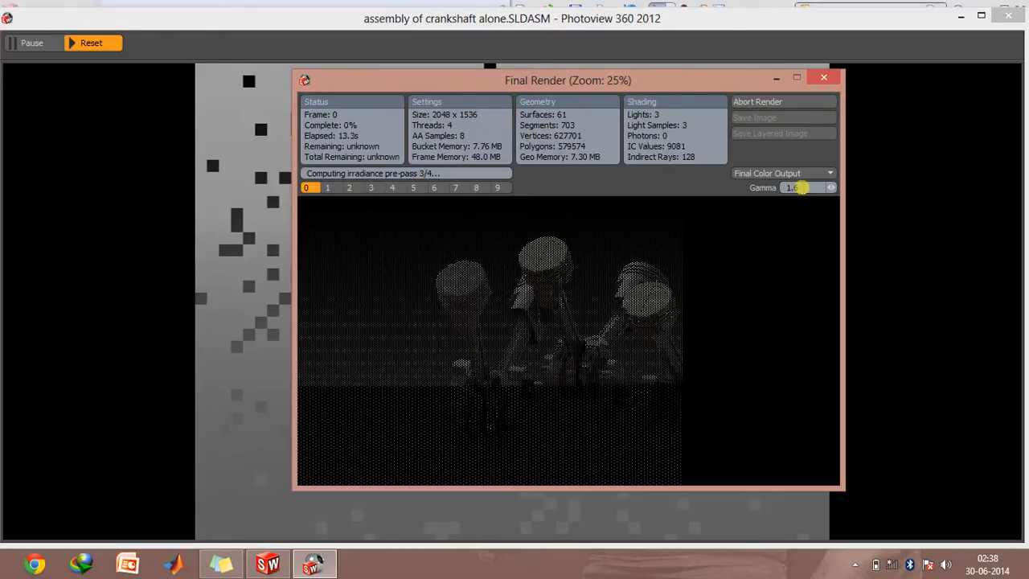
mouse_move(785, 235)
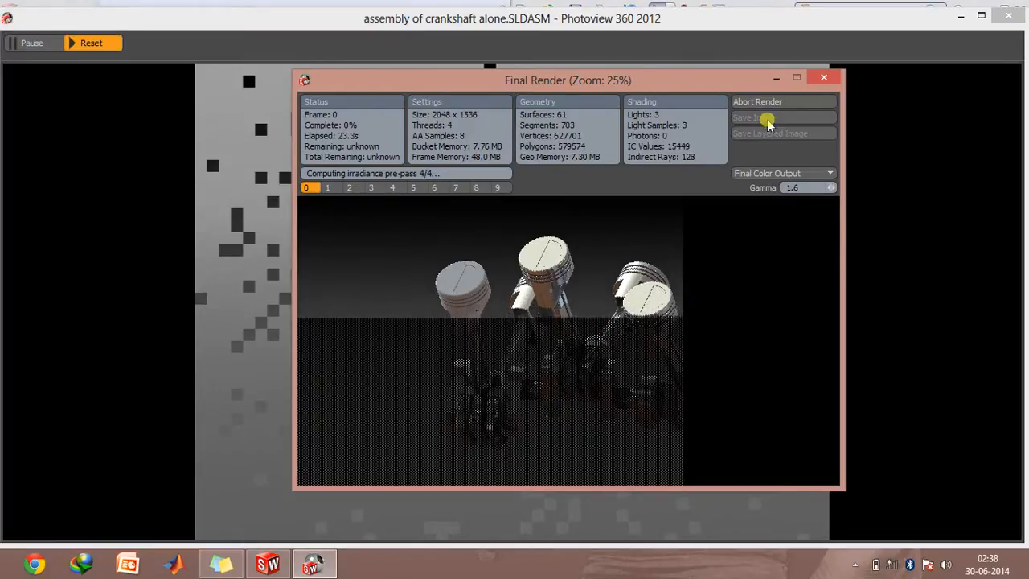
mouse_move(759, 313)
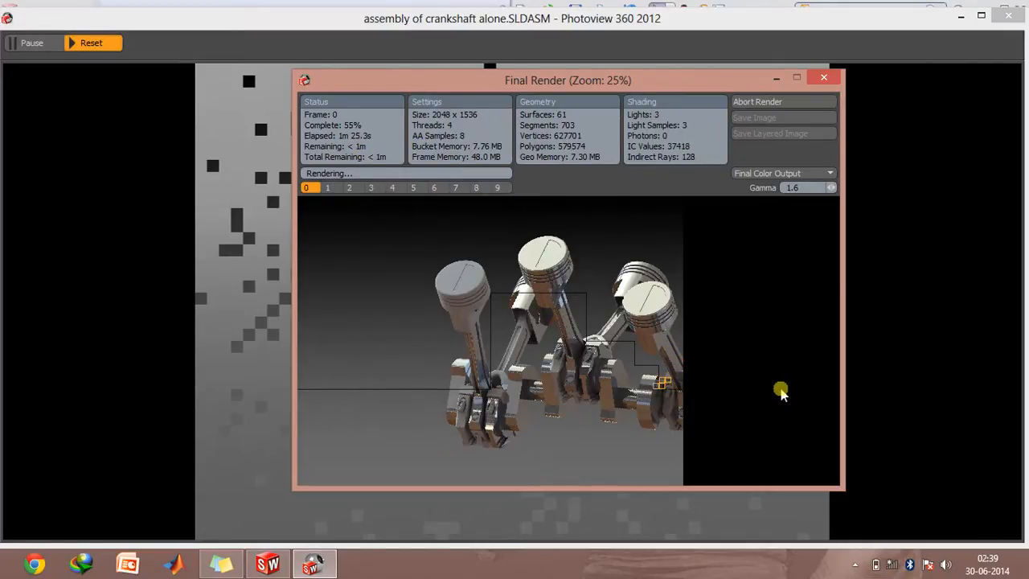
mouse_move(775, 393)
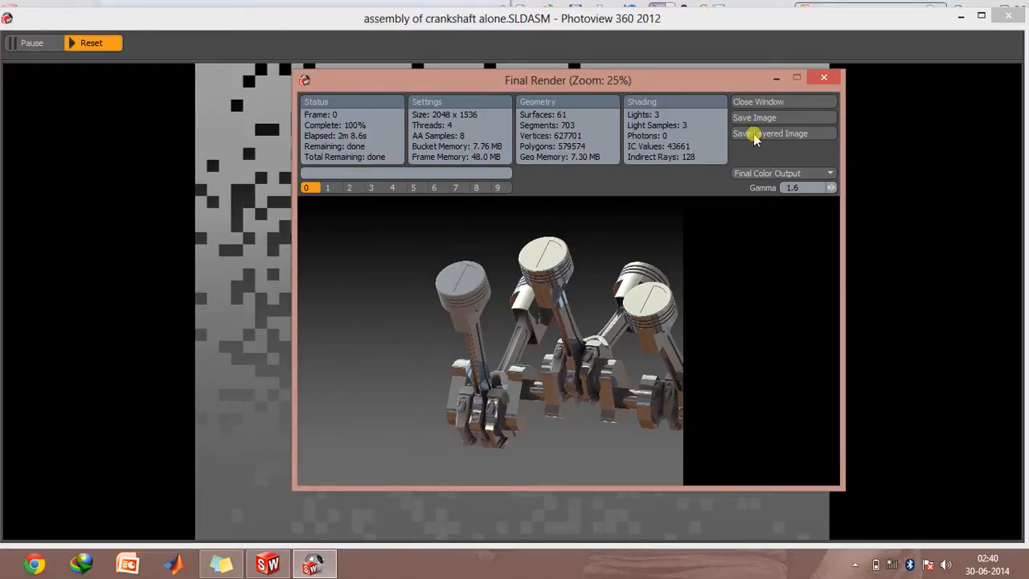
Step: Close the finished PhotoView 360 Final Render window, returning to the V-engine assembly
left_click(754, 118)
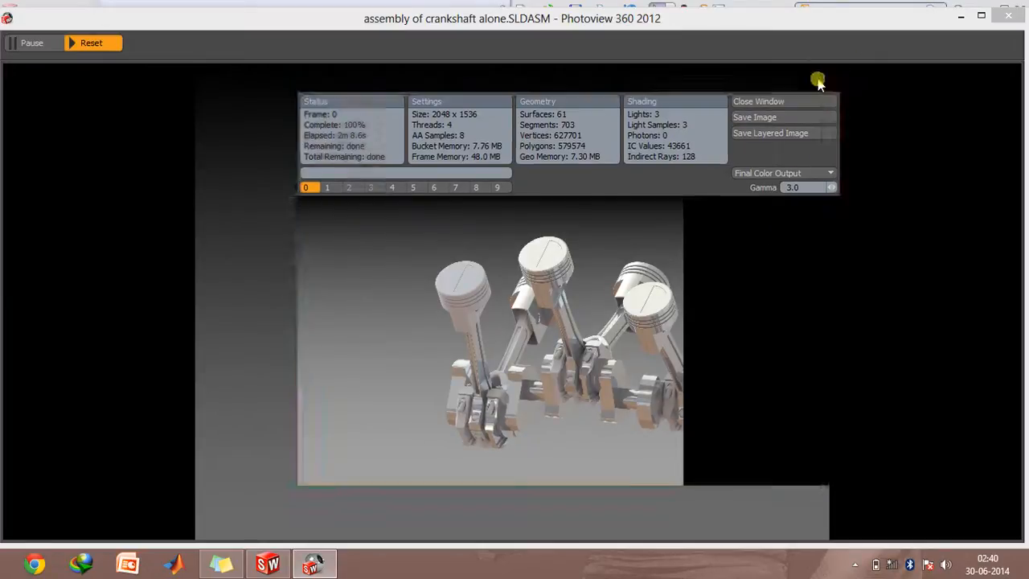
left_click(759, 100)
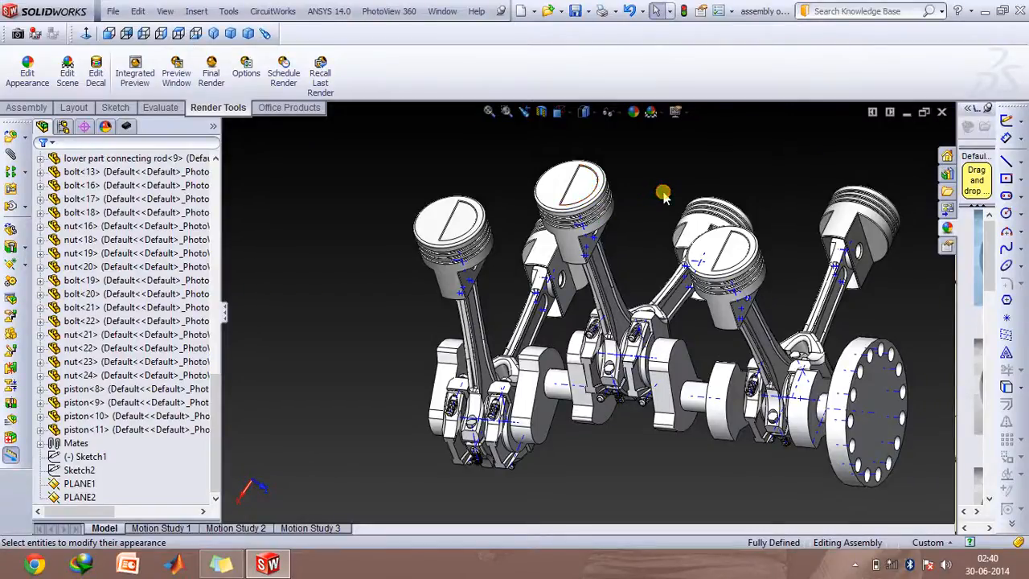
mouse_move(652, 155)
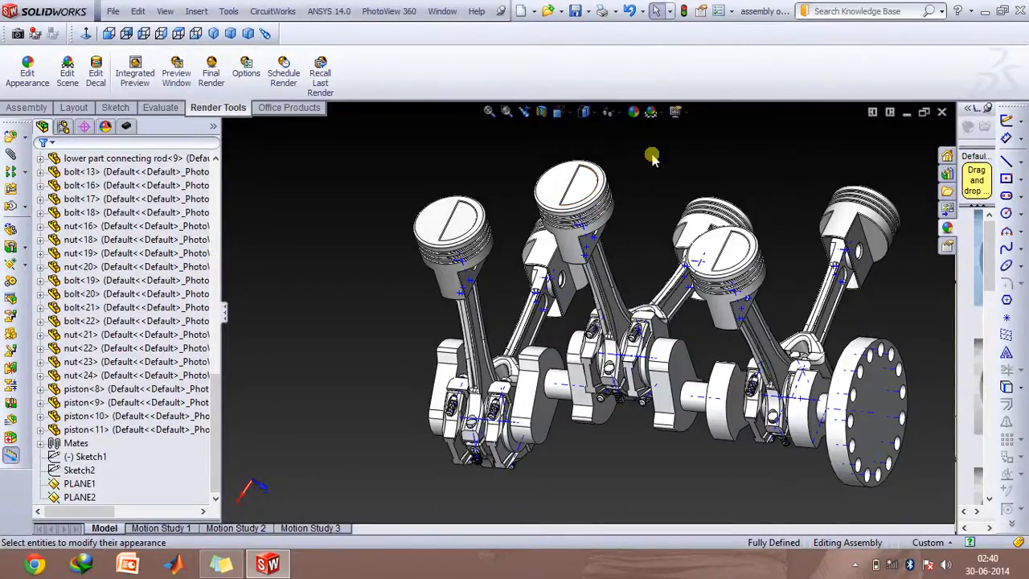